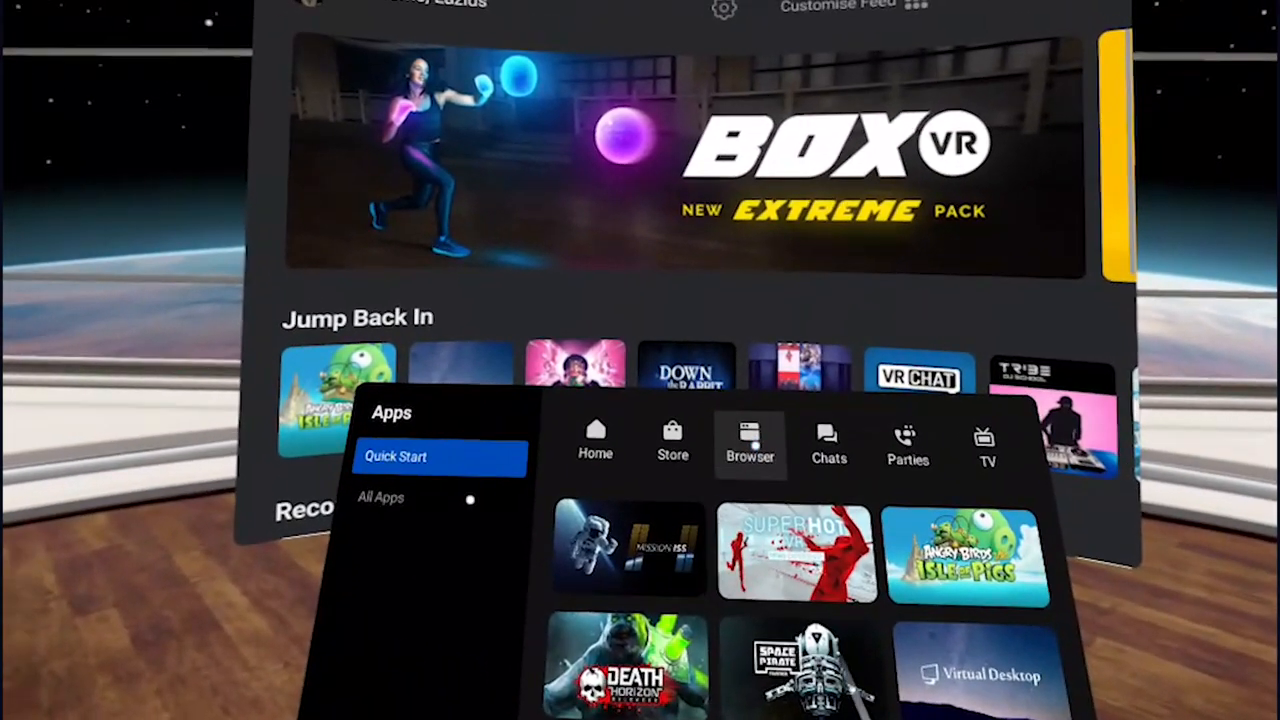
# Launch the Browser and search Google for "youtube" from the address bar.
pyautogui.click(750, 444)
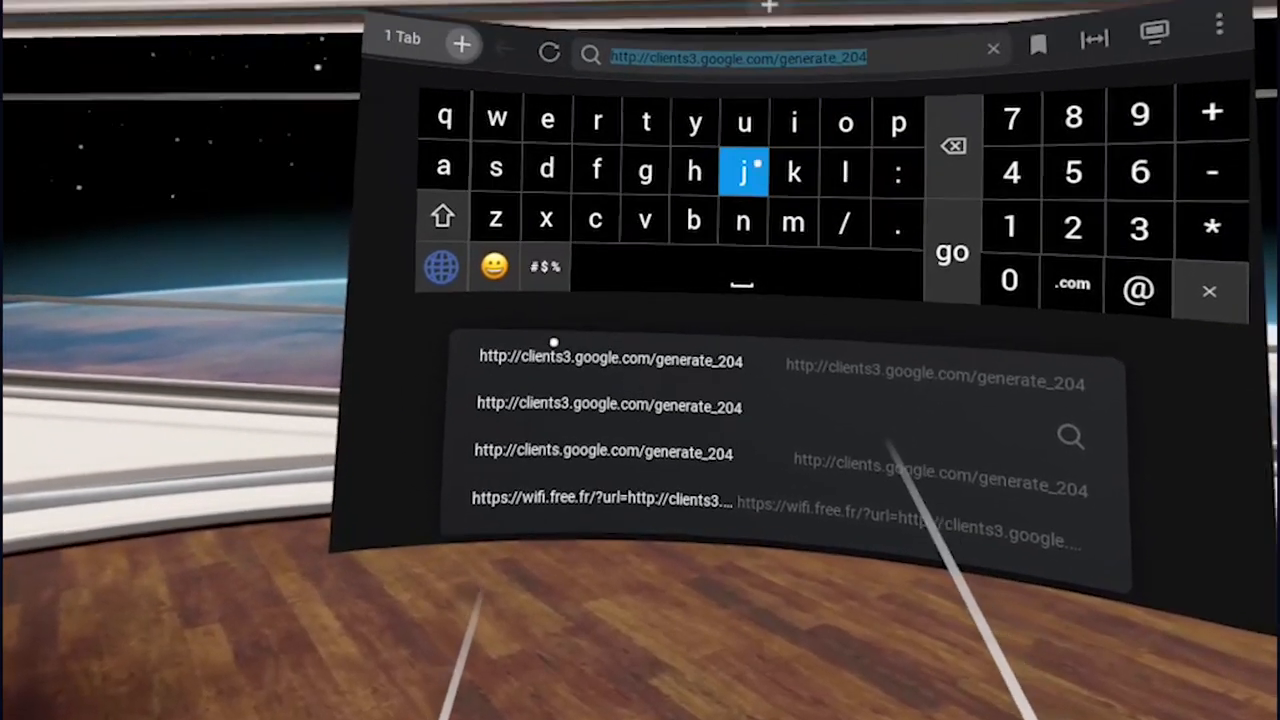
pyautogui.write('youtube&oq=youtu&a...')
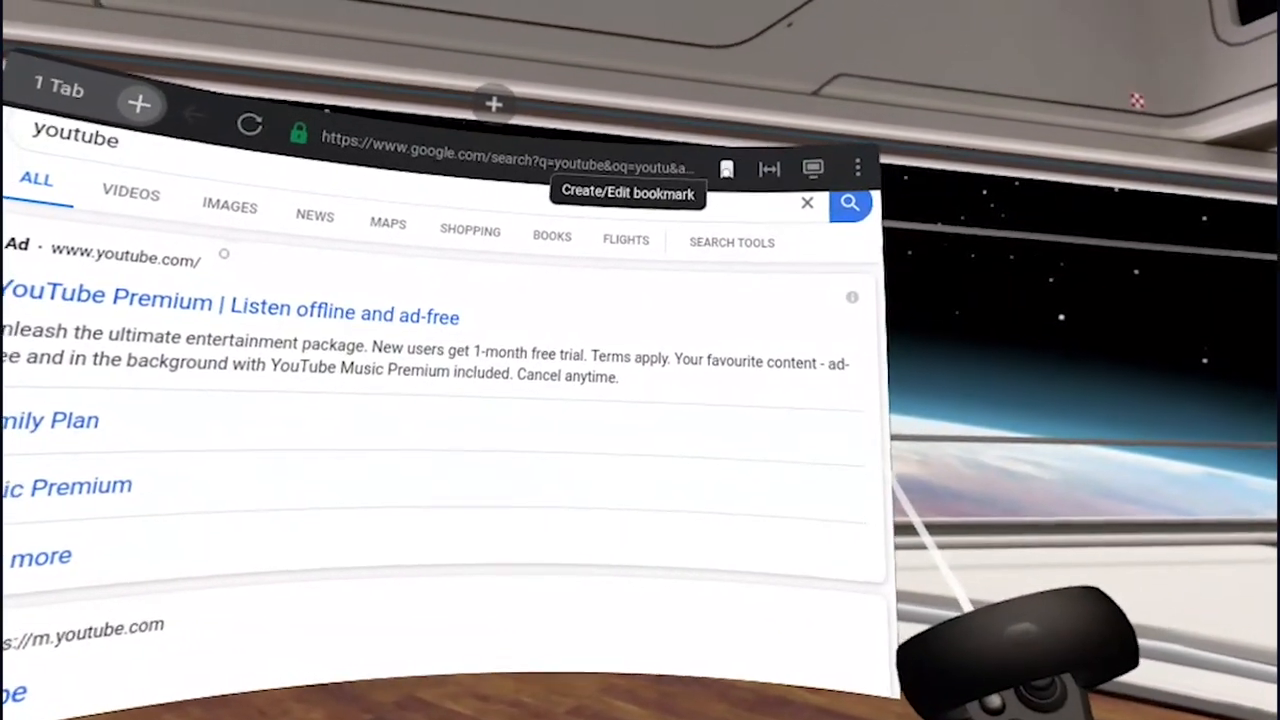
# Bookmark the youtube search results page.
pyautogui.click(728, 168)
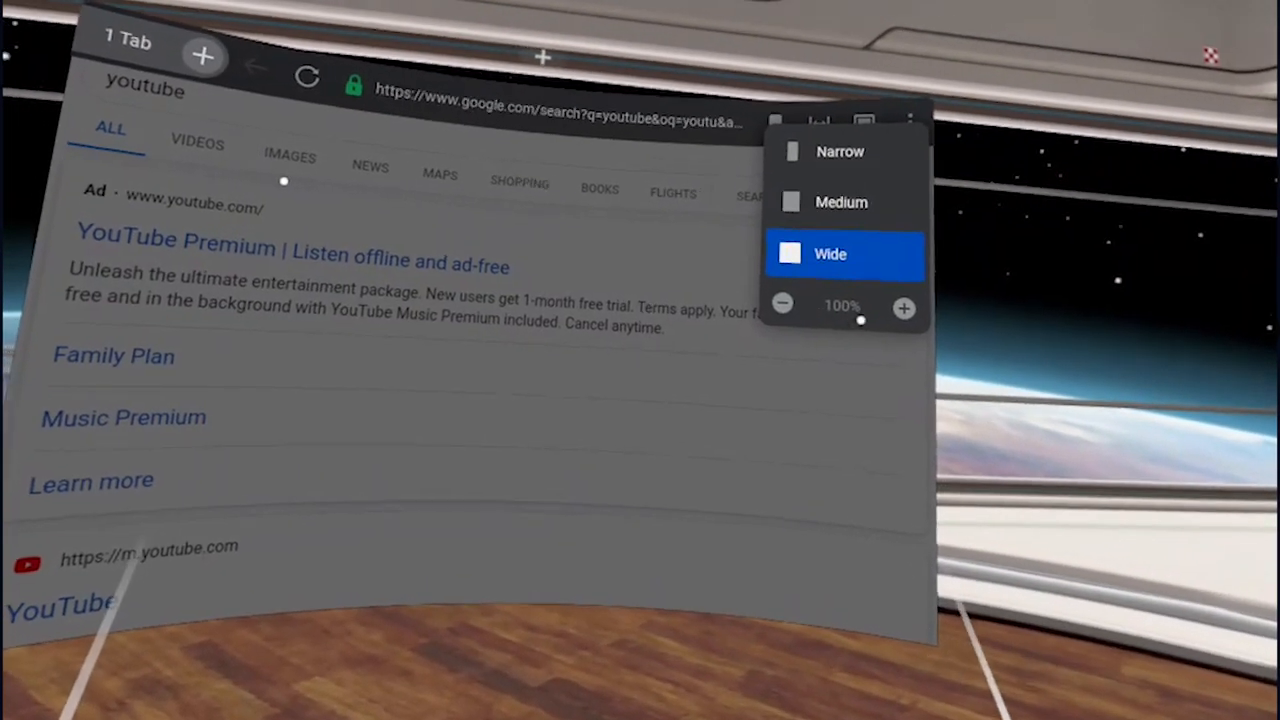
# Lower the page zoom one step, raise it back, and look down the results.
pyautogui.click(784, 304)
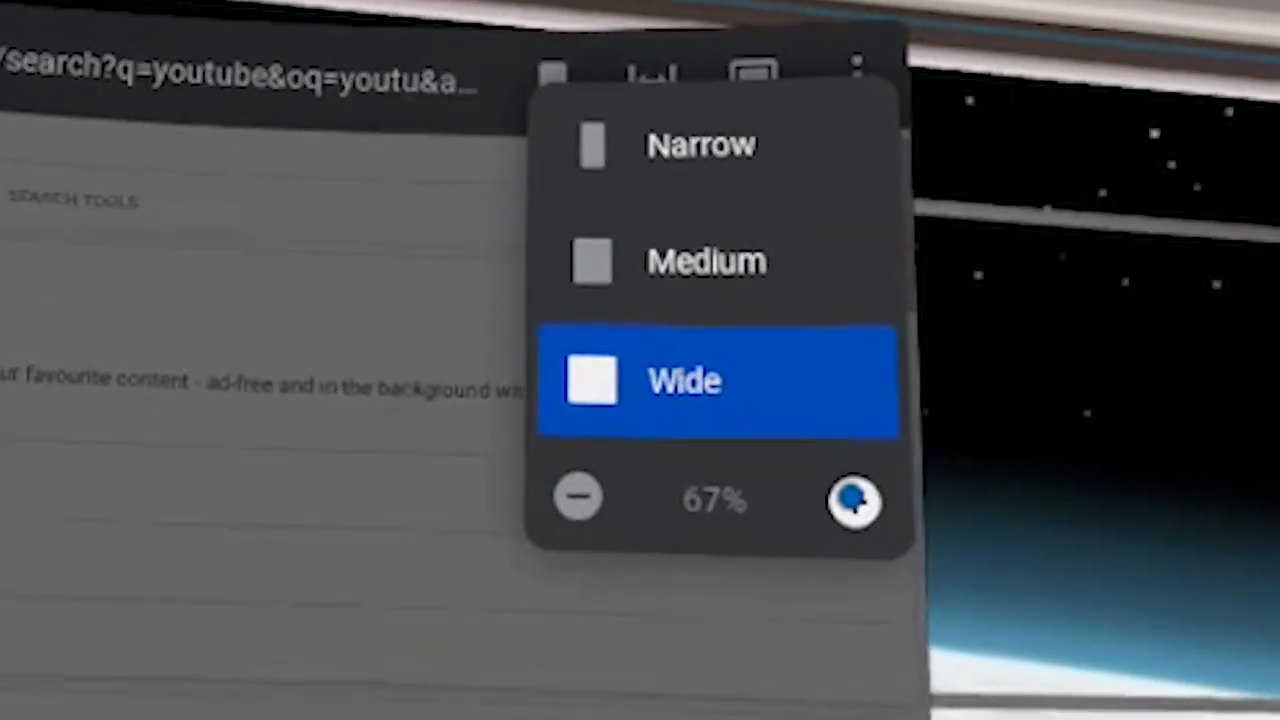
pyautogui.click(852, 500)
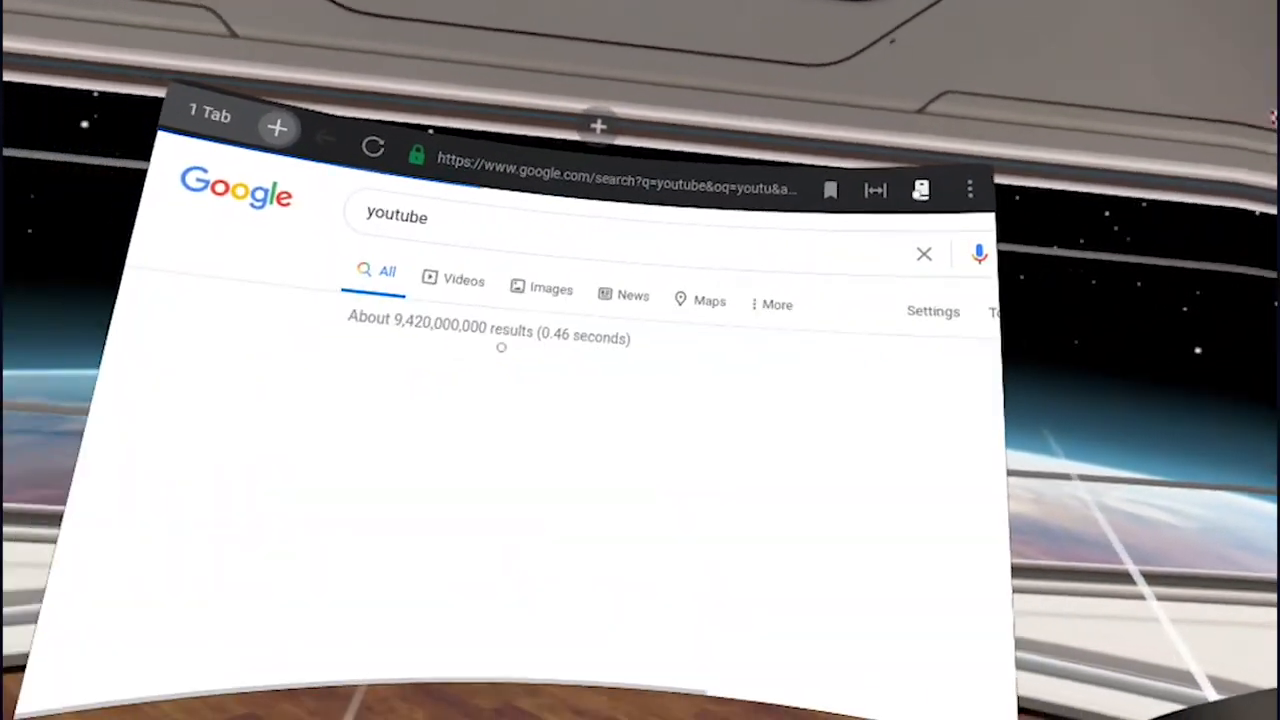
pyautogui.scroll(-3)
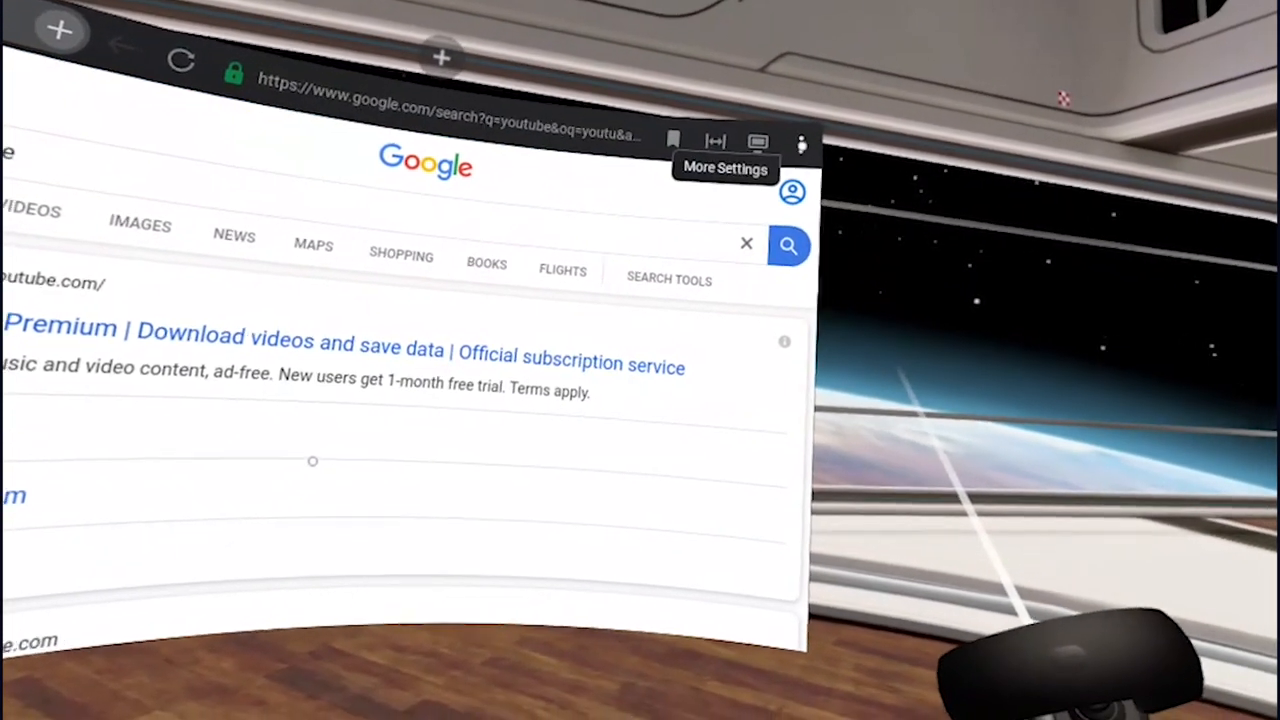
# View the browsing history listing the youtube search from the three-dot menu, then dismiss it.
pyautogui.click(800, 142)
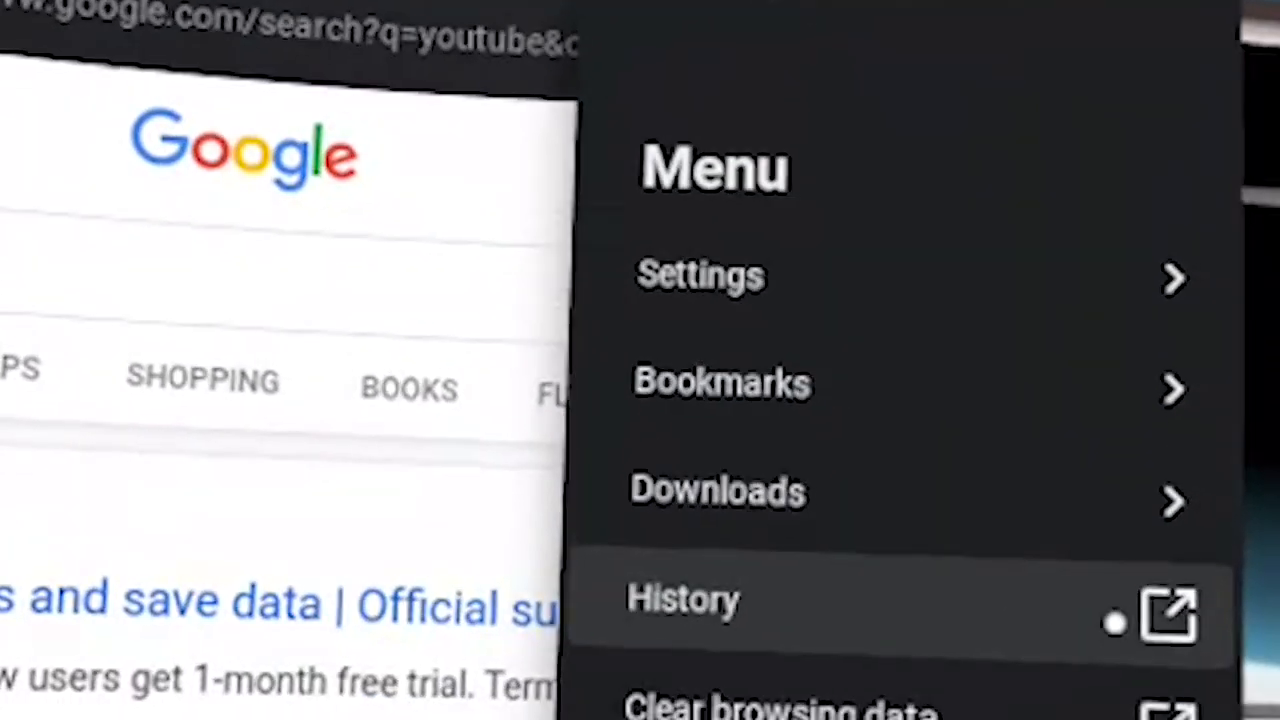
pyautogui.click(684, 600)
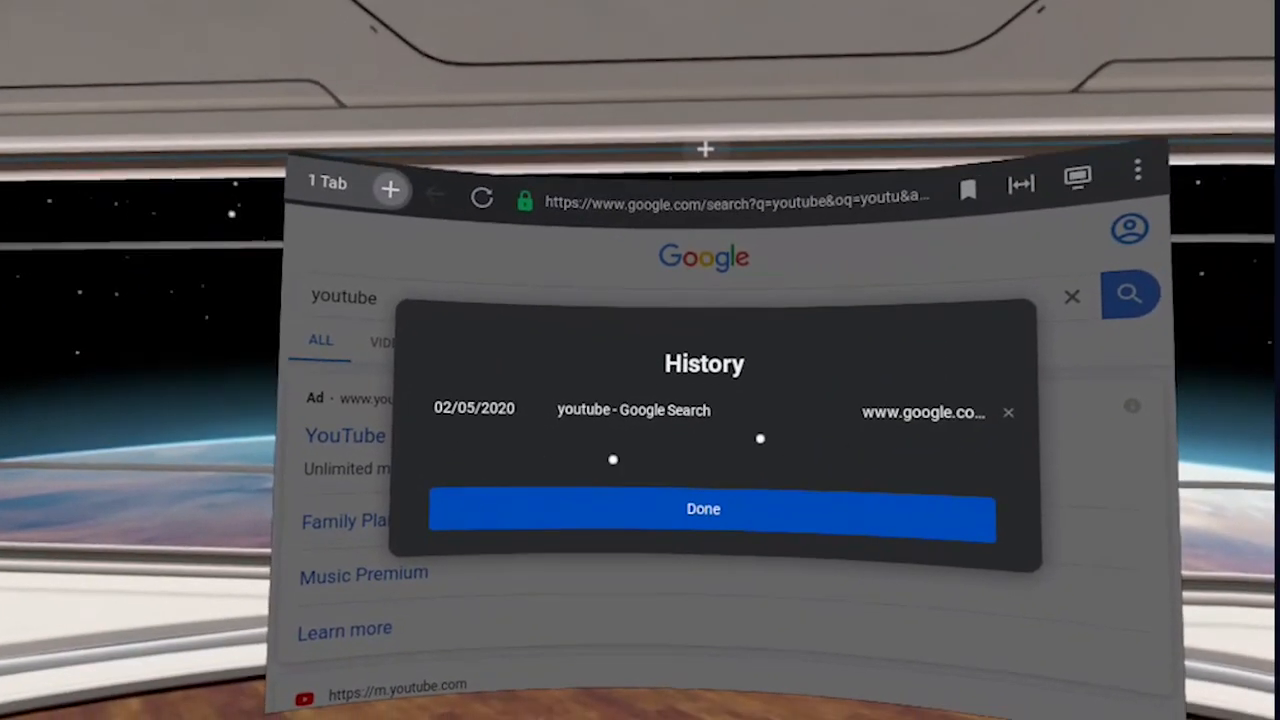
pyautogui.click(704, 508)
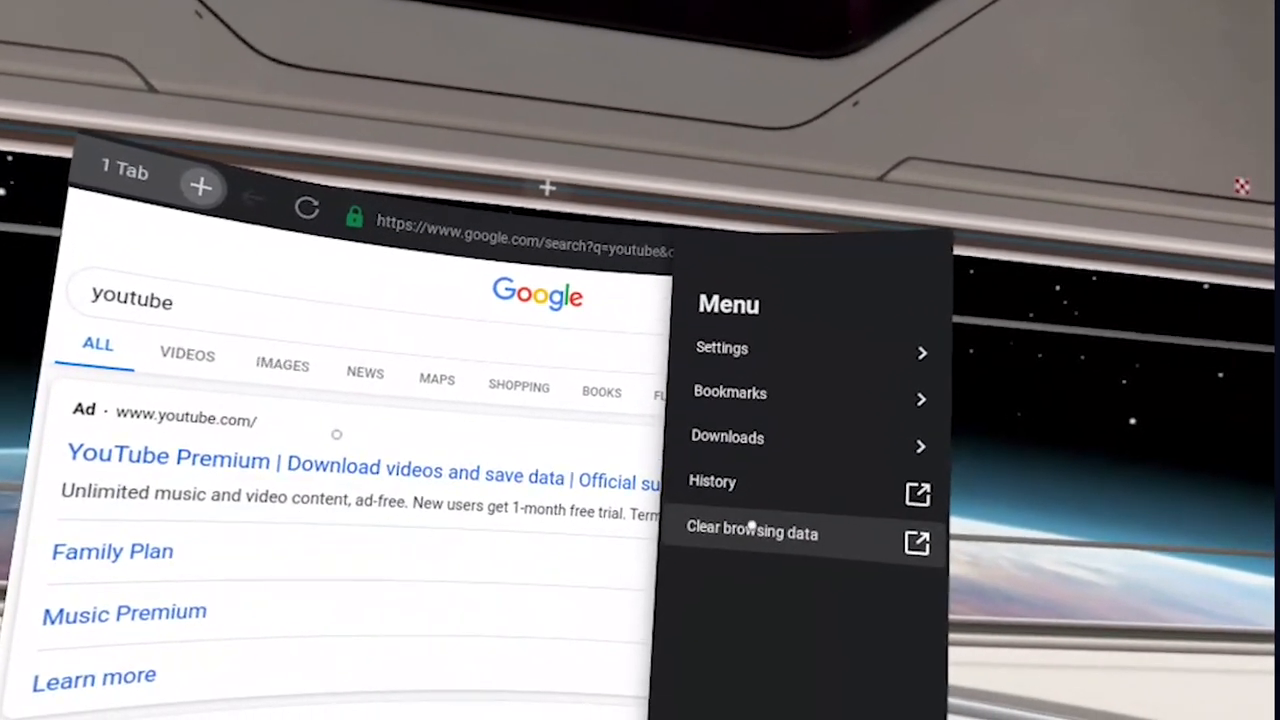
# Review the Clear browsing data checkboxes and close them without clearing anything.
pyautogui.click(752, 532)
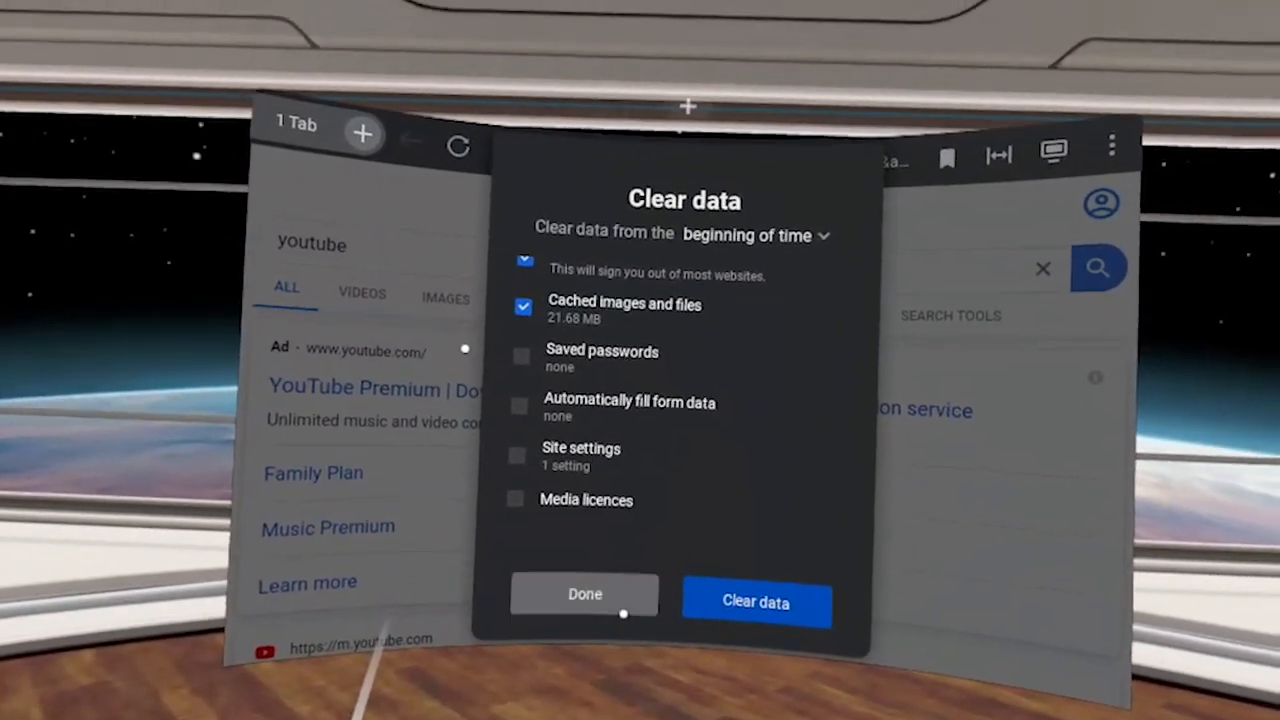
pyautogui.click(584, 594)
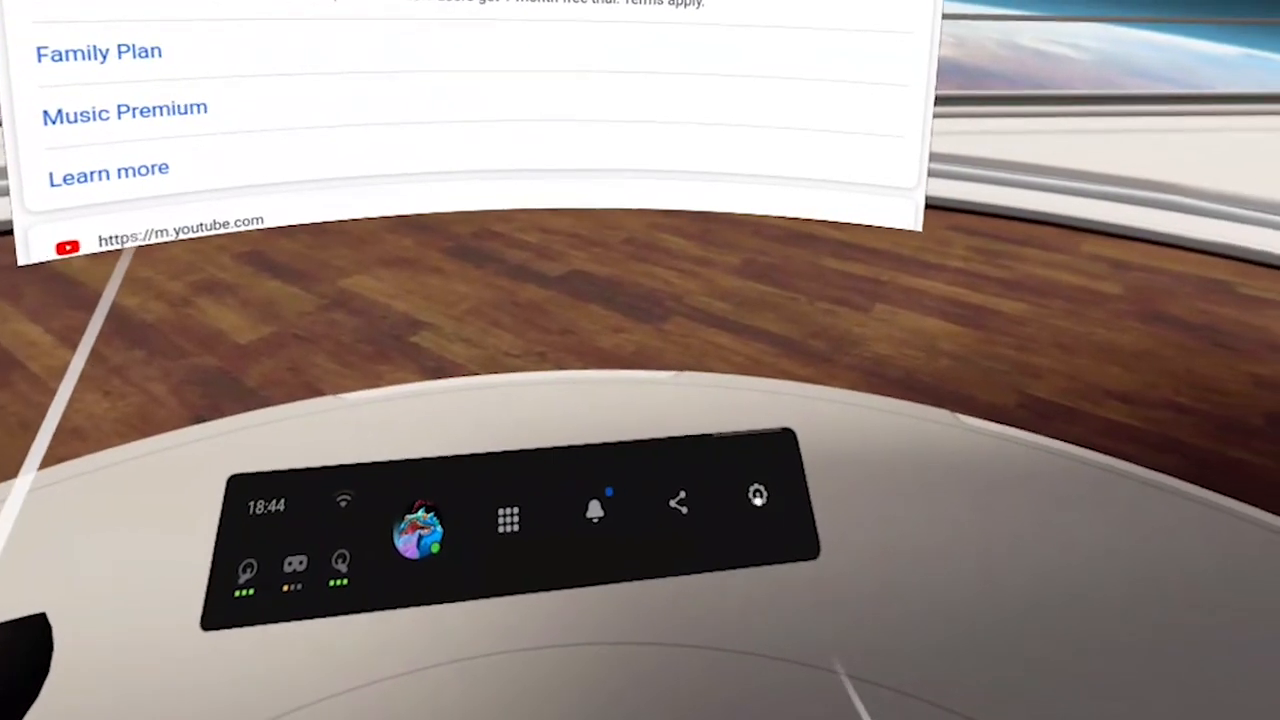
# Select an item on the Quest universal menu bar.
pyautogui.click(756, 496)
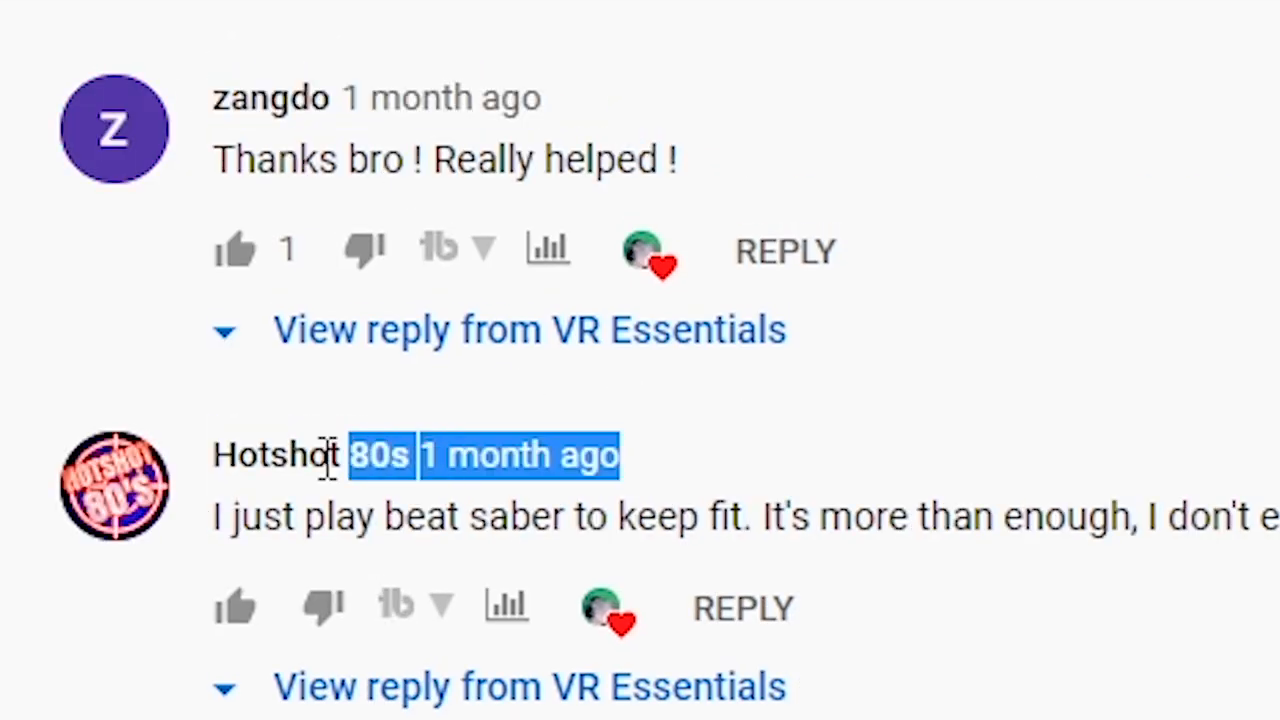
pyautogui.scroll(-3)
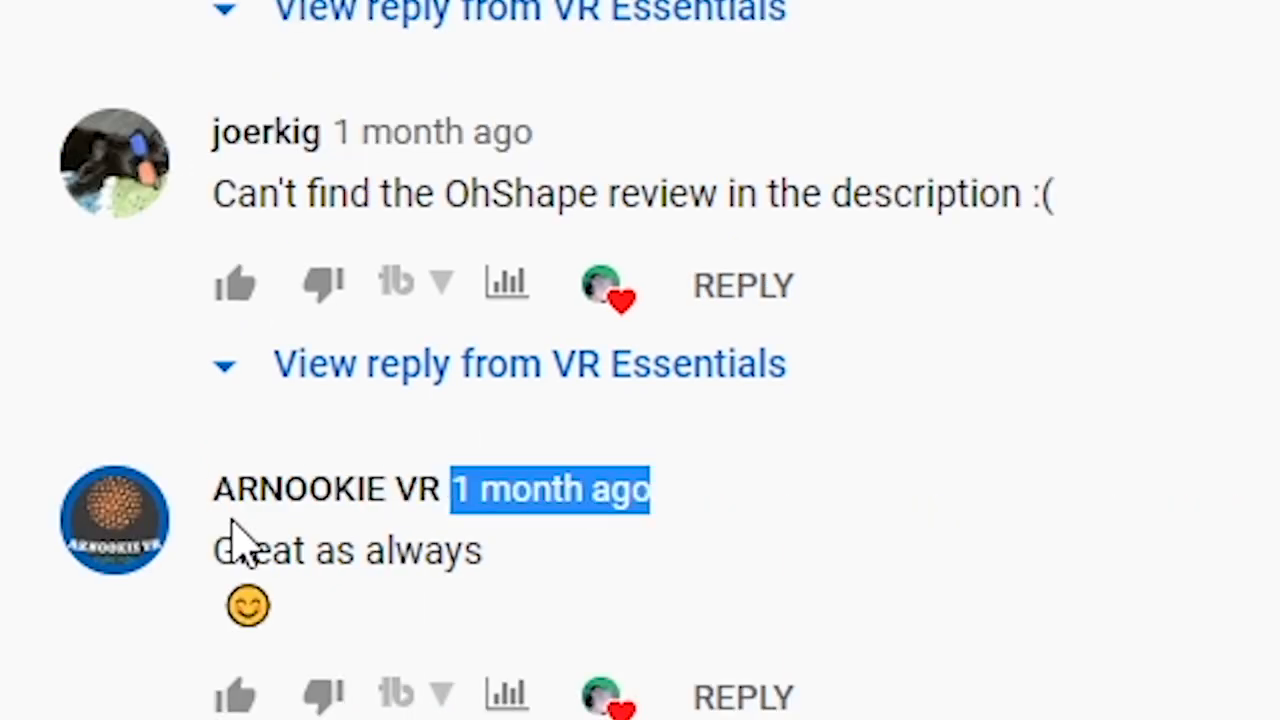
pyautogui.scroll(3)
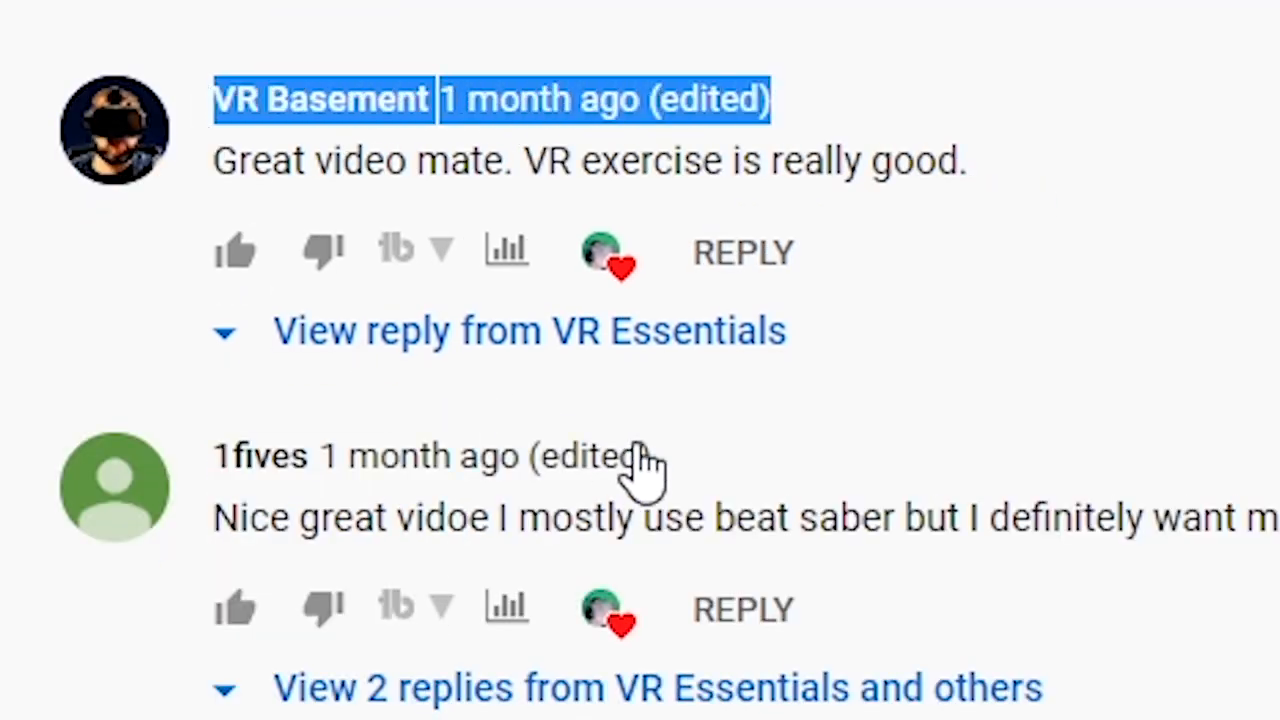
pyautogui.scroll(-3)
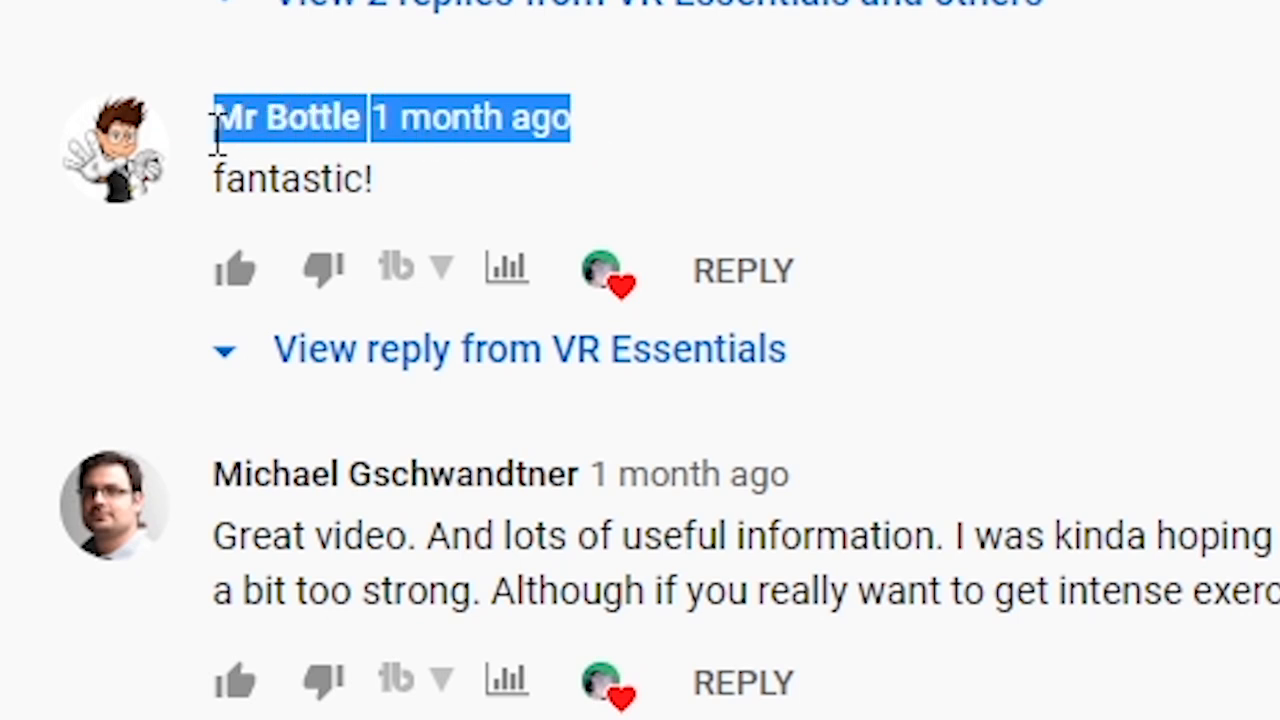
pyautogui.scroll(-3)
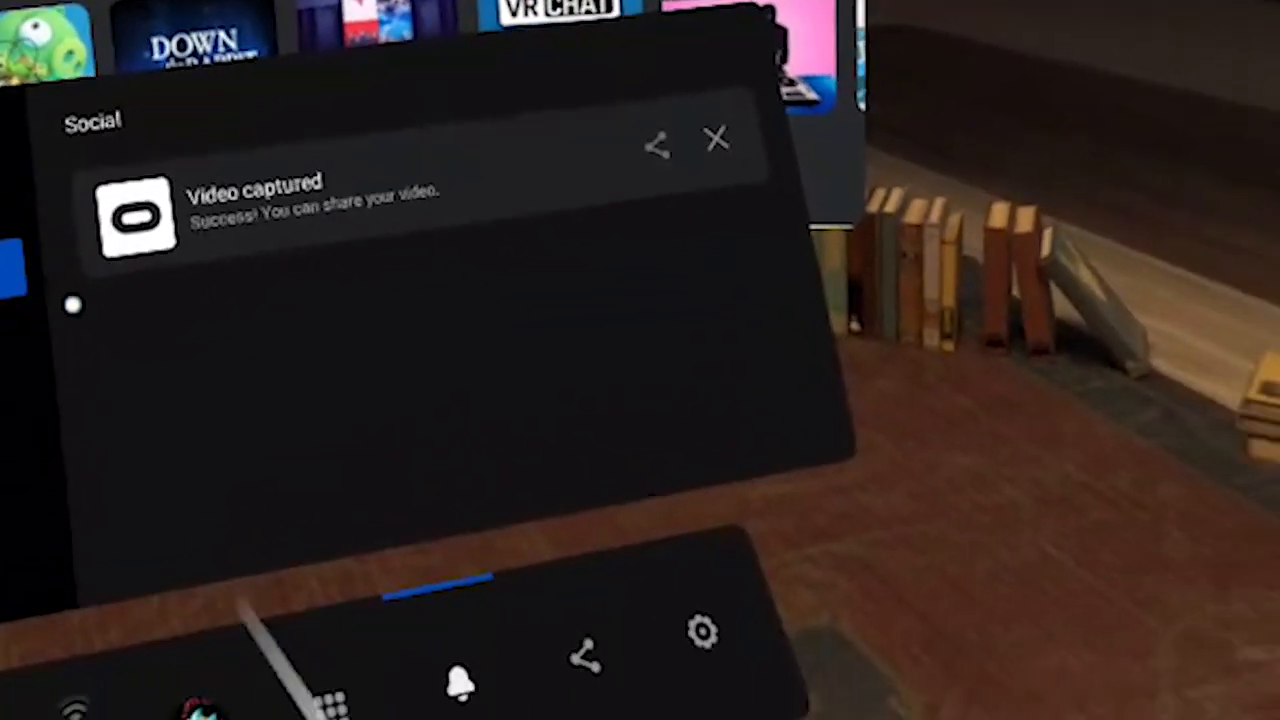
# Check the Social notifications, then switch to the System category showing no new notifications.
pyautogui.click(462, 678)
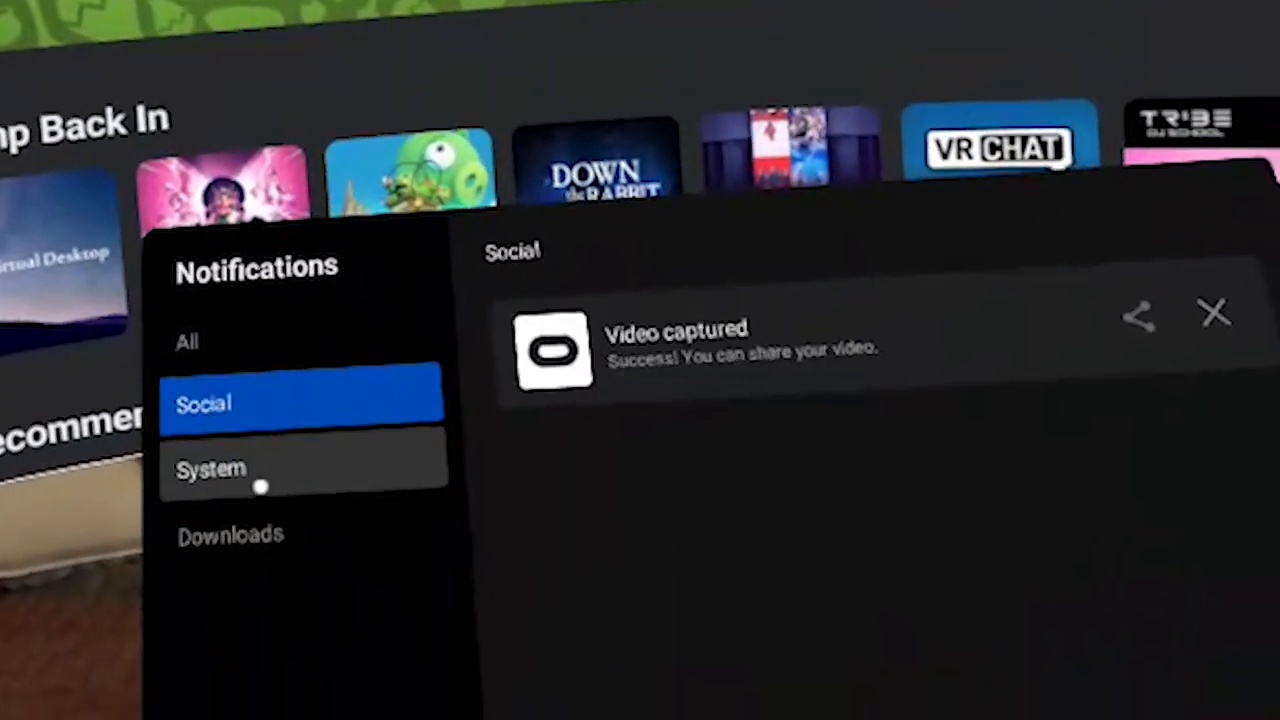
pyautogui.click(210, 470)
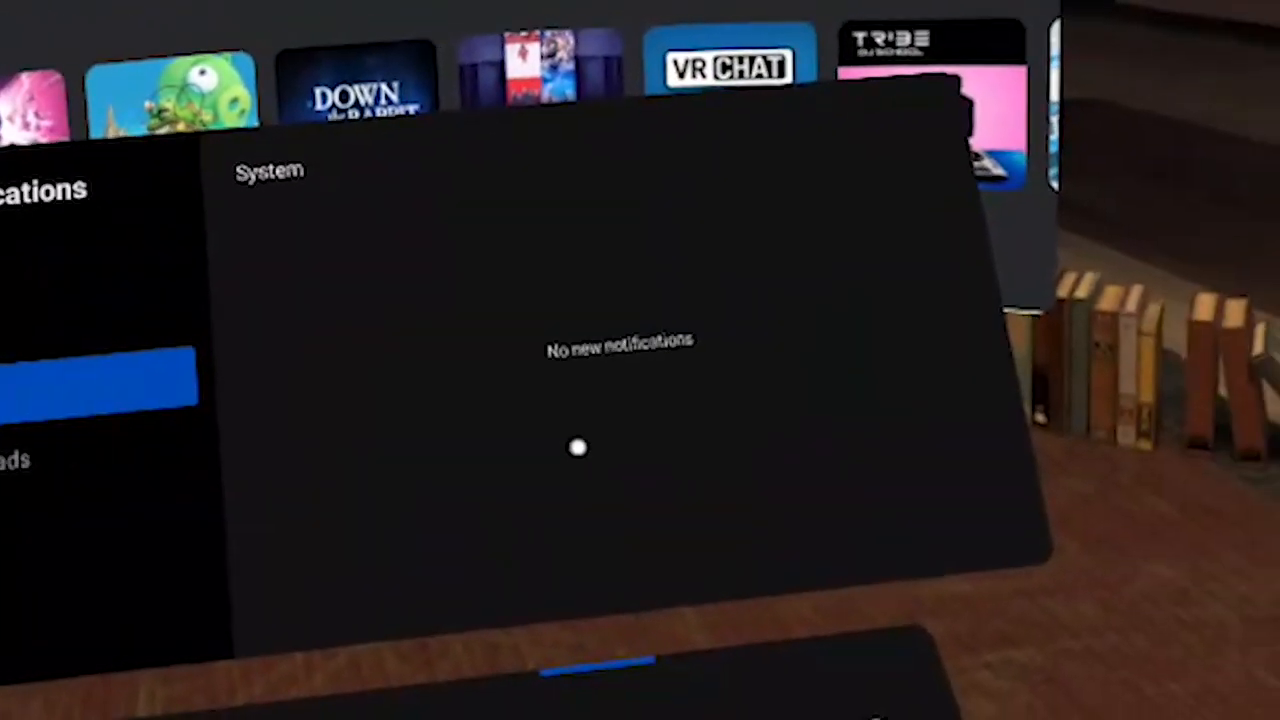